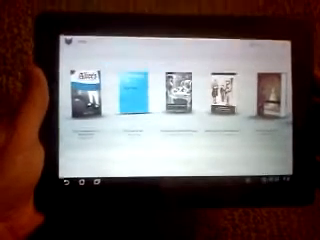
scroll("left", 3)
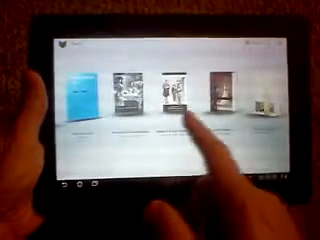